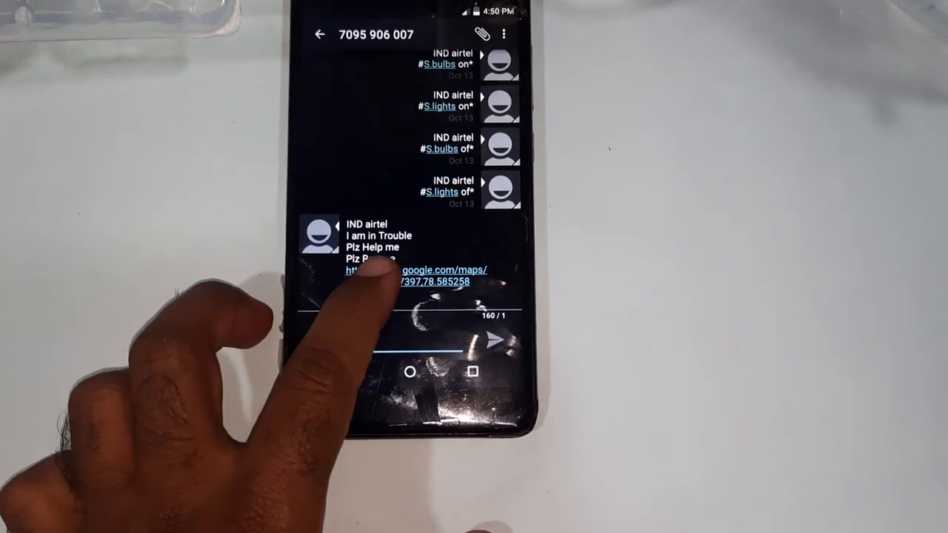
- Open the 'I am in Trouble' message's google.com/maps link in Maps, just once
click(408, 276)
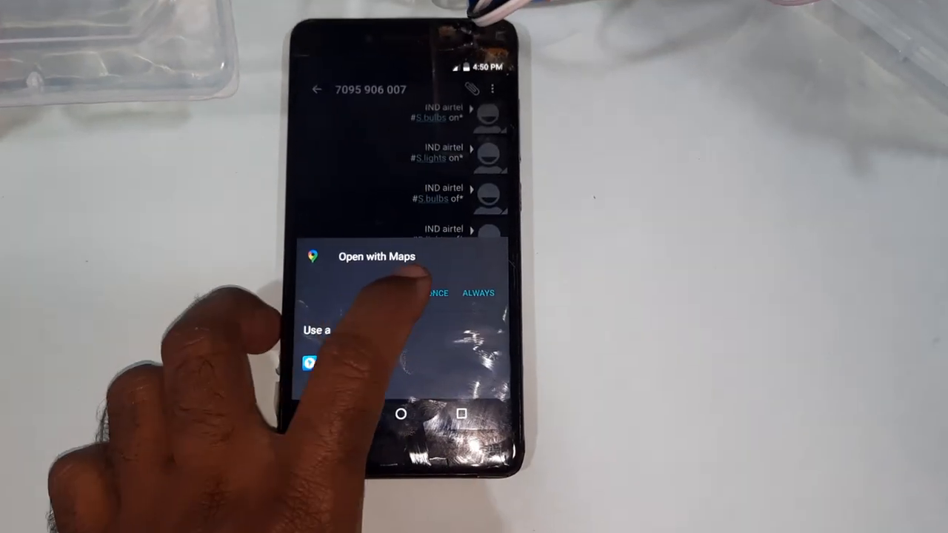
click(478, 293)
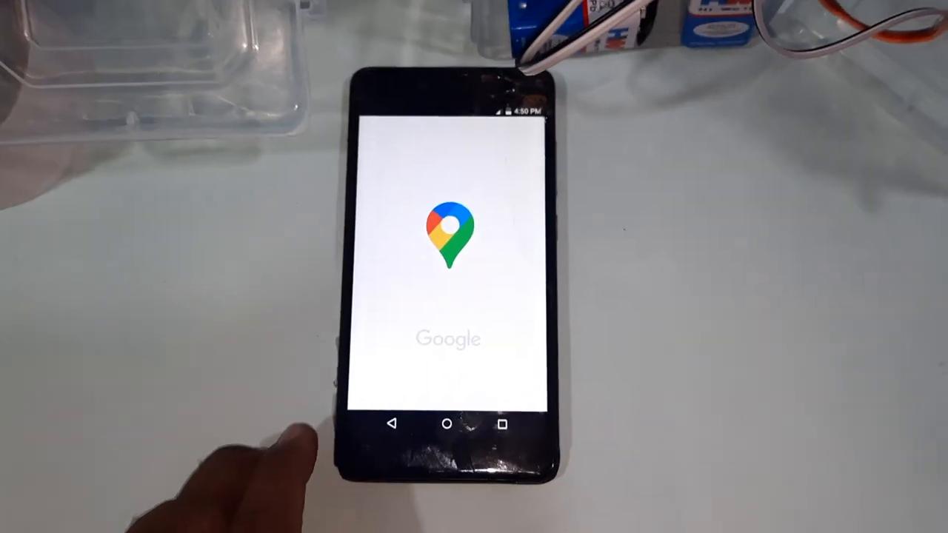